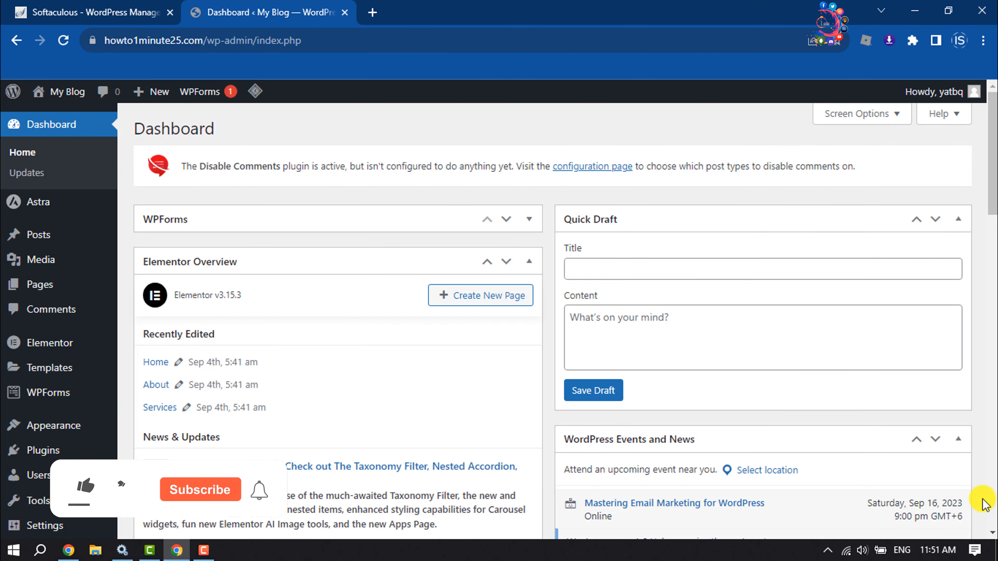
Go to Add New under Plugins and search for 'easy updates manager'.
{"action": "left_click", "coordinate": [85, 489]}
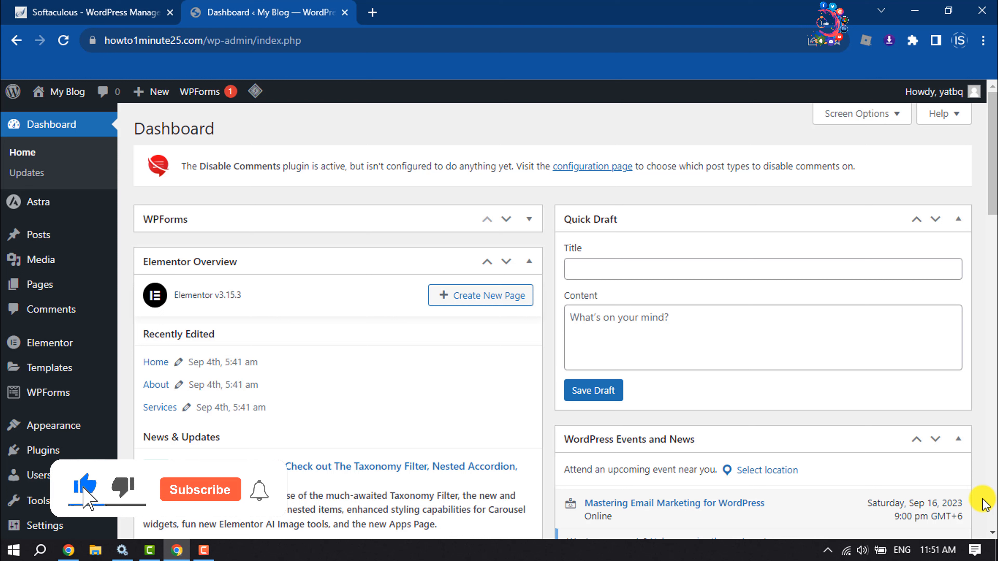
{"action": "left_click", "coordinate": [200, 490]}
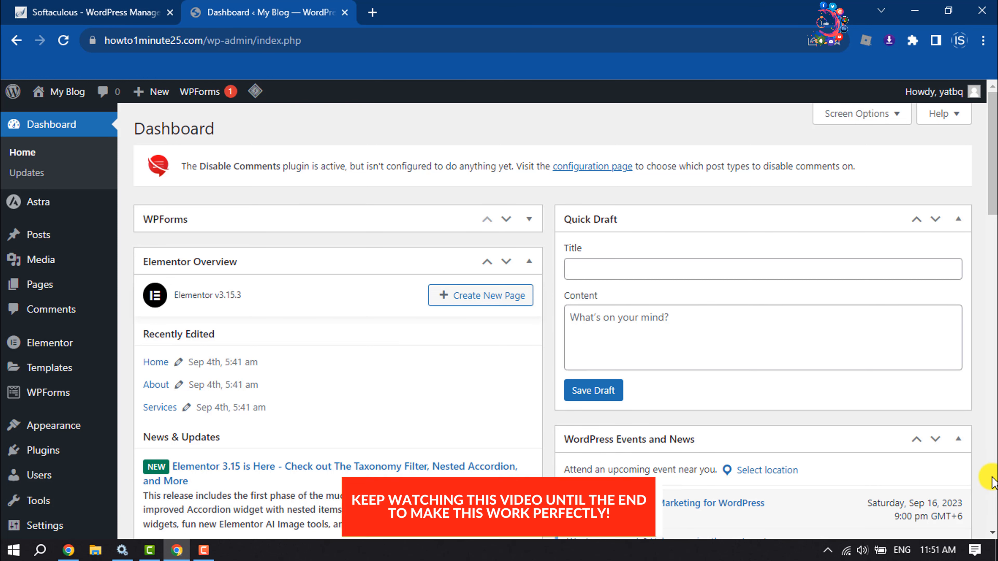
{"action": "mouse_move", "coordinate": [751, 384]}
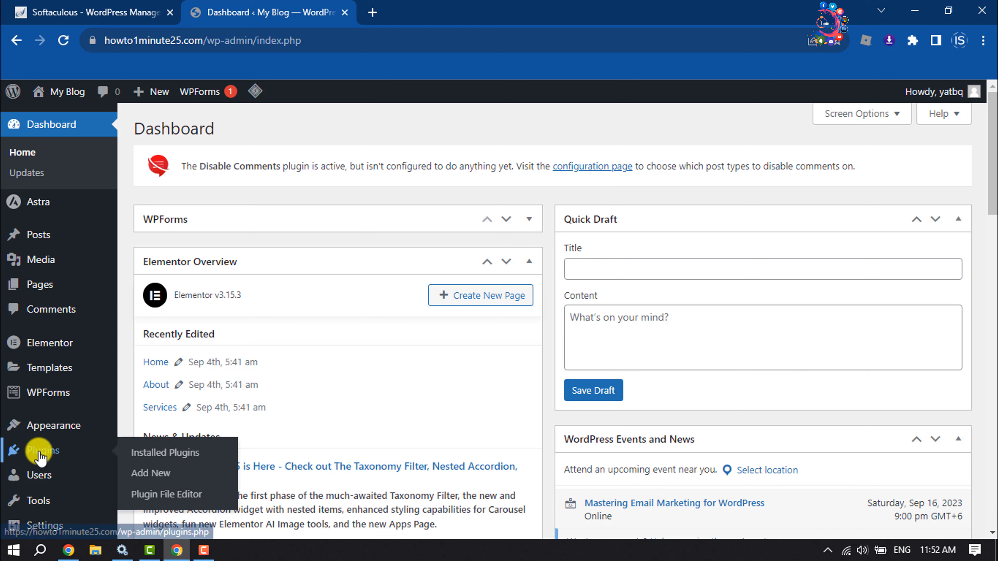
{"action": "mouse_move", "coordinate": [151, 473]}
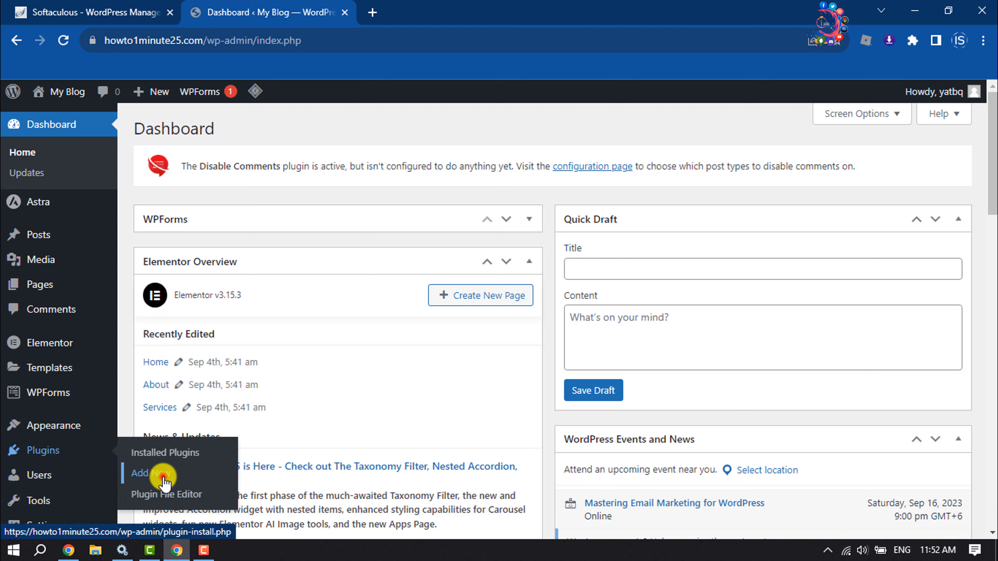
{"action": "left_click", "coordinate": [147, 474]}
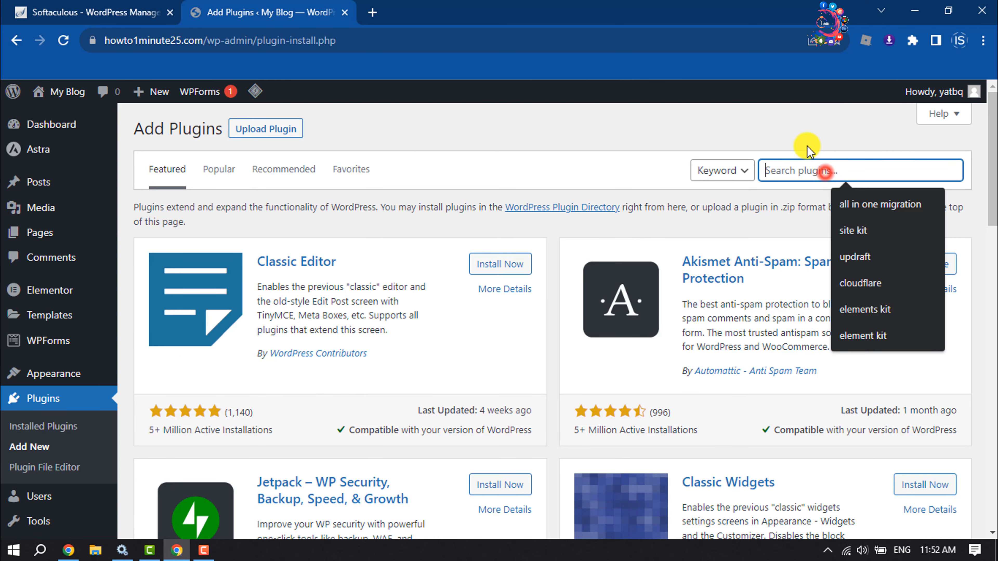
{"action": "mouse_move", "coordinate": [805, 145]}
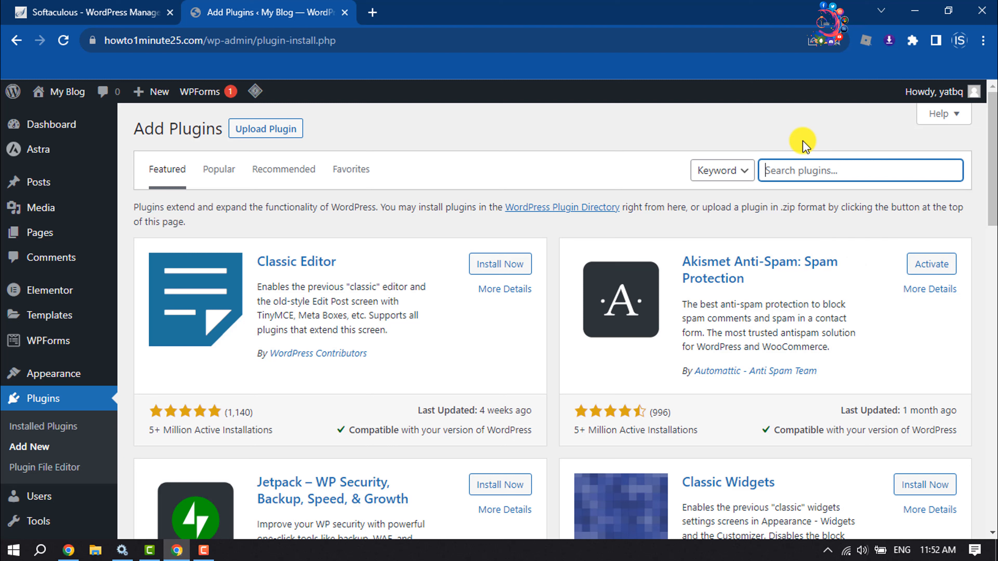
{"action": "type", "text": "easy updates"}
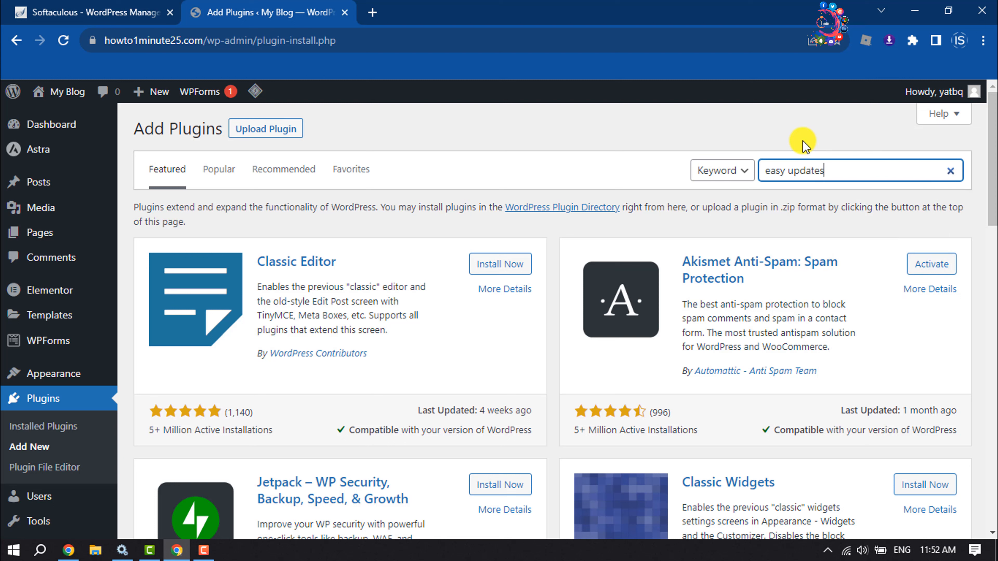
{"action": "type", "text": "manager"}
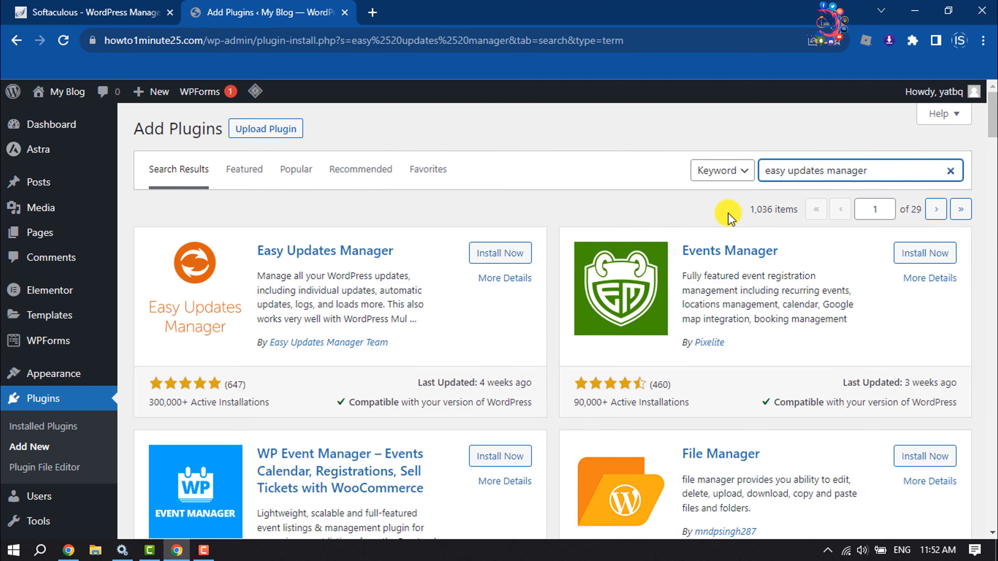
{"action": "mouse_move", "coordinate": [315, 258]}
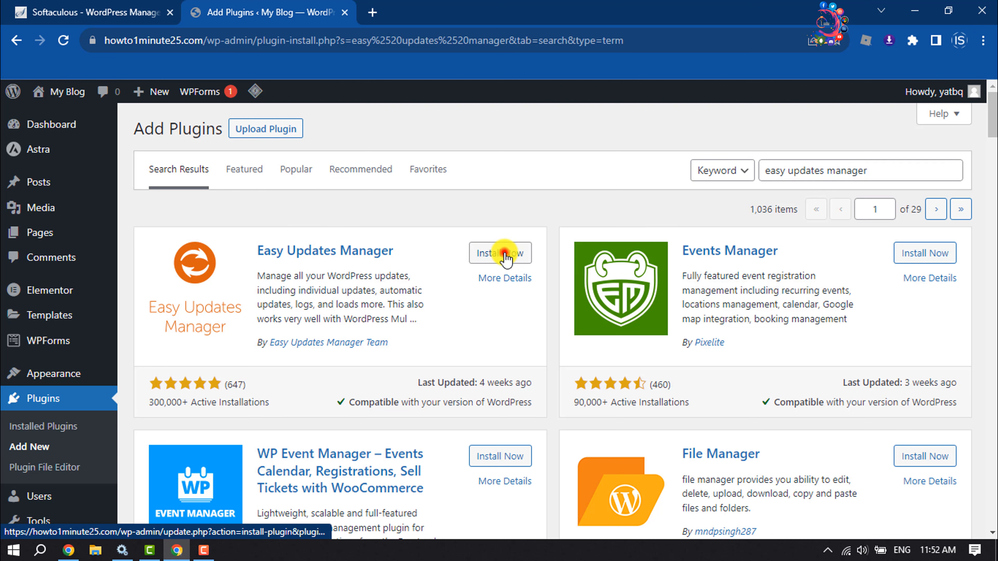
Install Easy Updates Manager from its result card and activate it.
{"action": "left_click", "coordinate": [501, 252]}
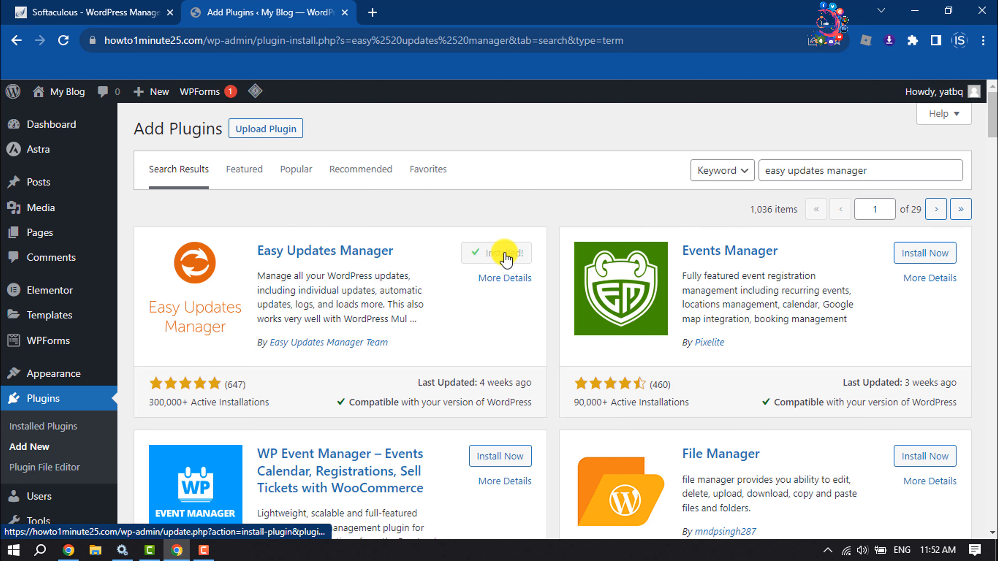
{"action": "left_click", "coordinate": [496, 253]}
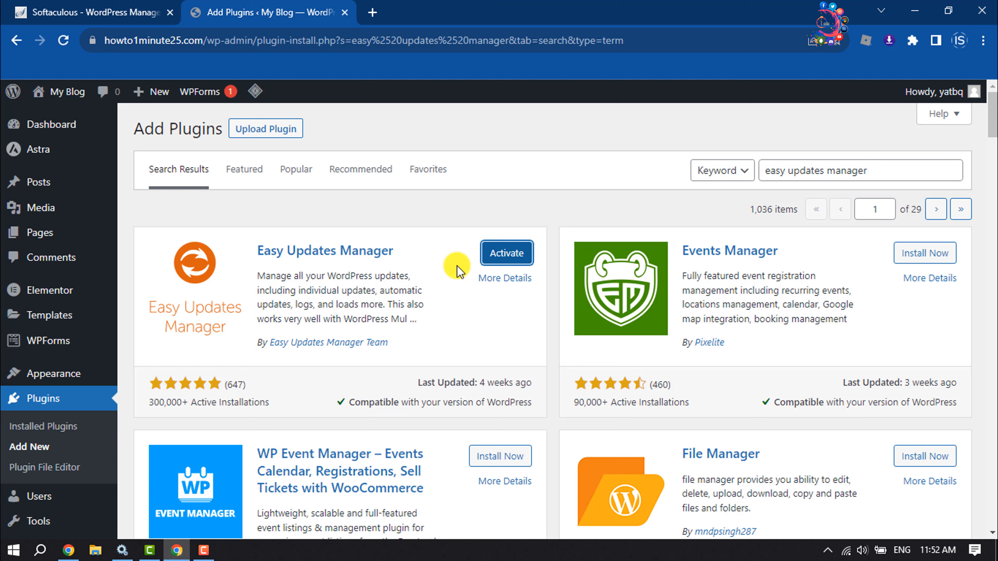
{"action": "left_click", "coordinate": [506, 252]}
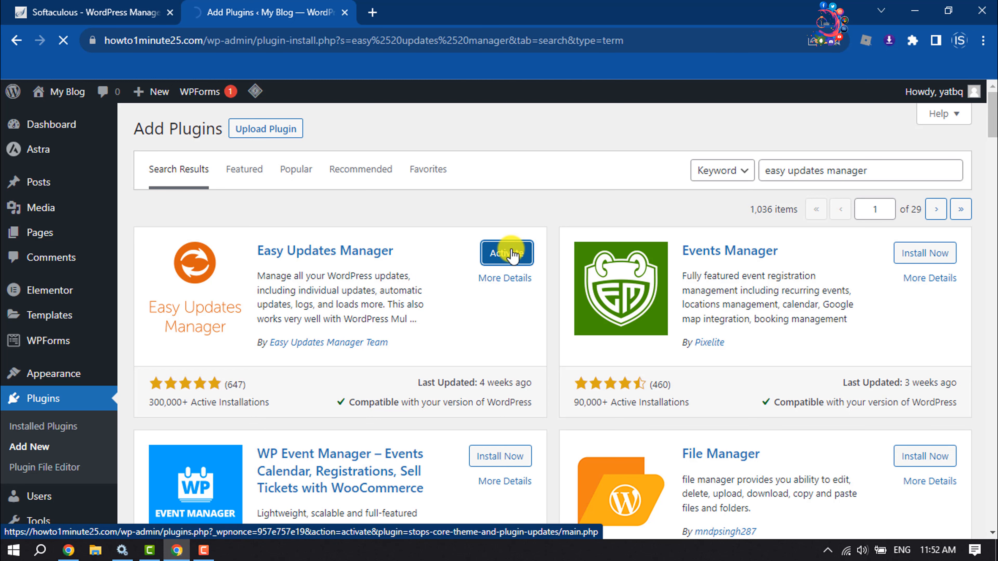
{"action": "left_click", "coordinate": [506, 253]}
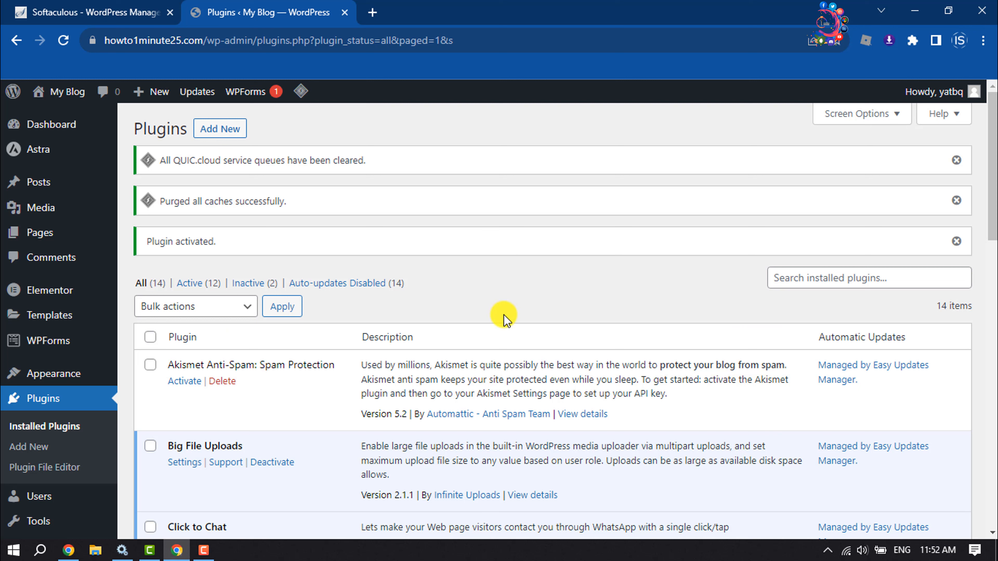
{"action": "mouse_move", "coordinate": [54, 124]}
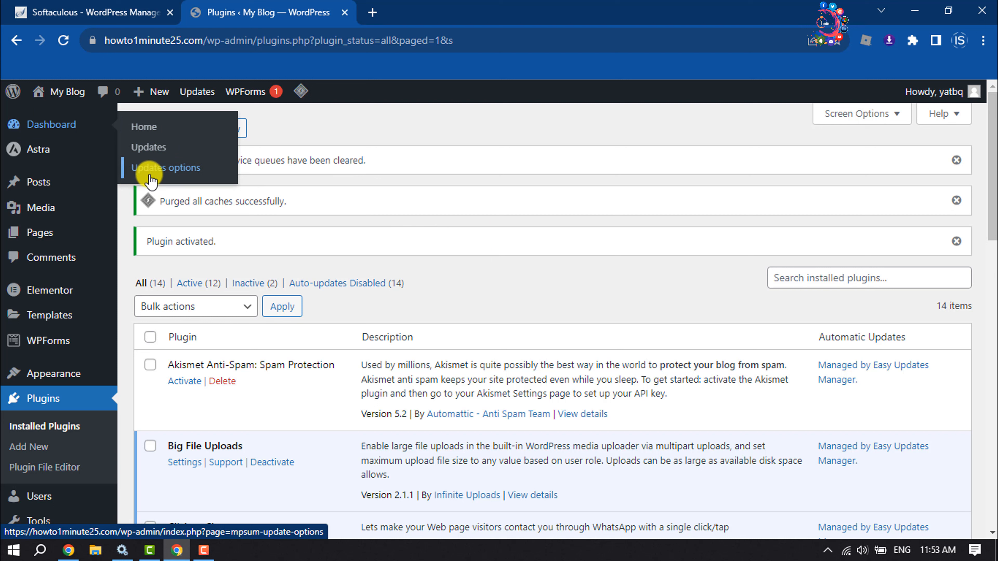
Go to Updates options under Dashboard to reach the General settings.
{"action": "left_click", "coordinate": [166, 167]}
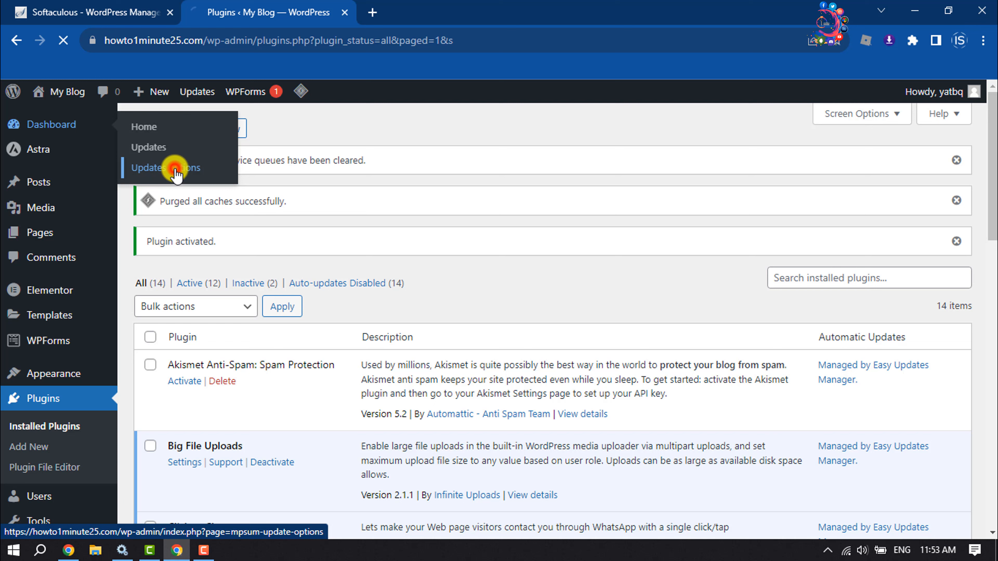
{"action": "left_click", "coordinate": [167, 167]}
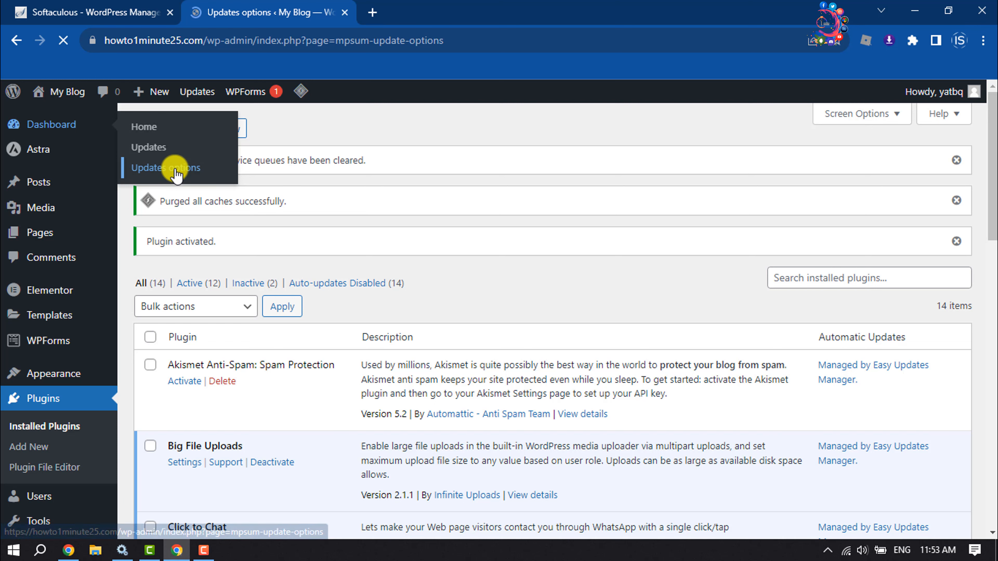
{"action": "left_click", "coordinate": [165, 167]}
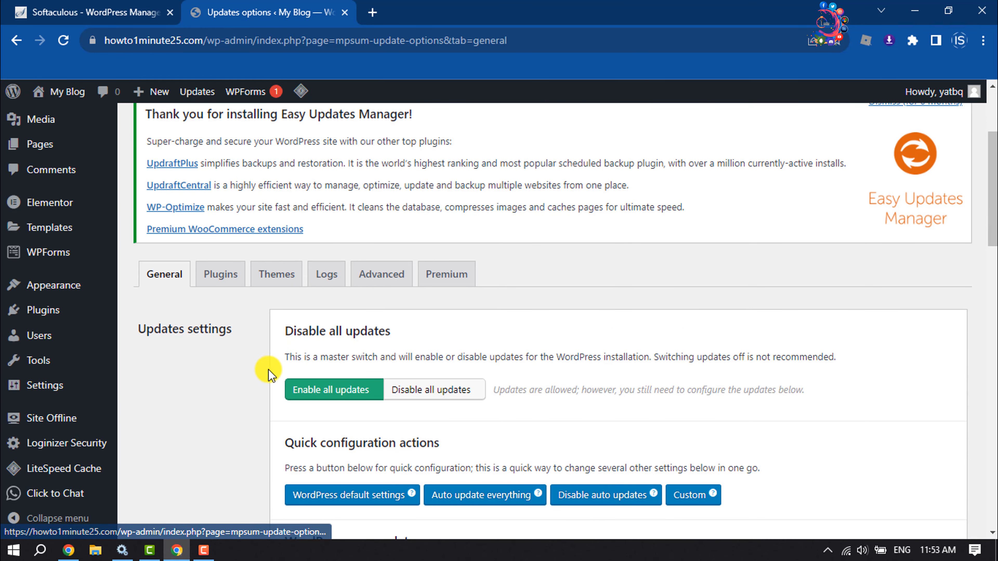
{"action": "mouse_move", "coordinate": [163, 274]}
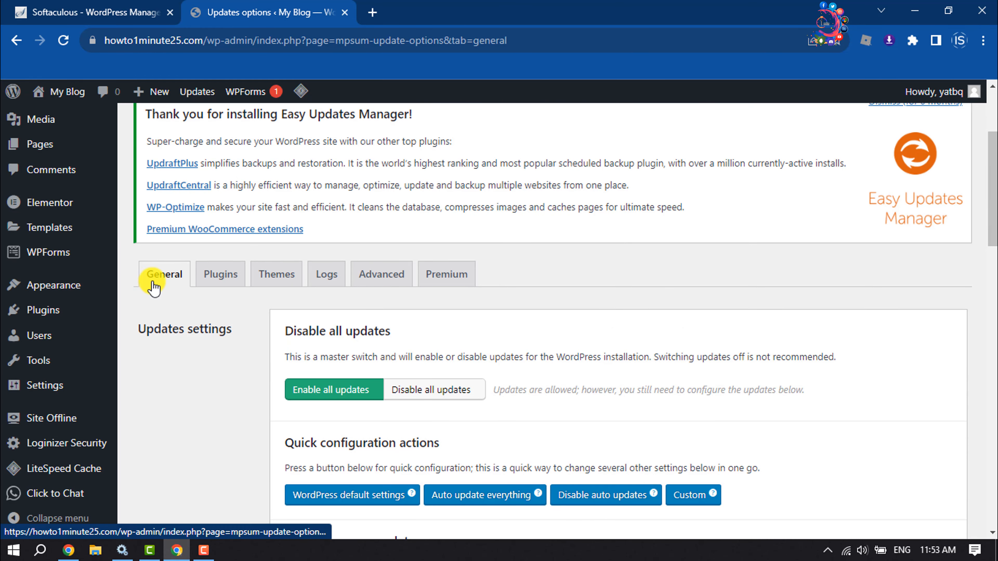
{"action": "scroll", "scroll_direction": "down", "scroll_amount": 3}
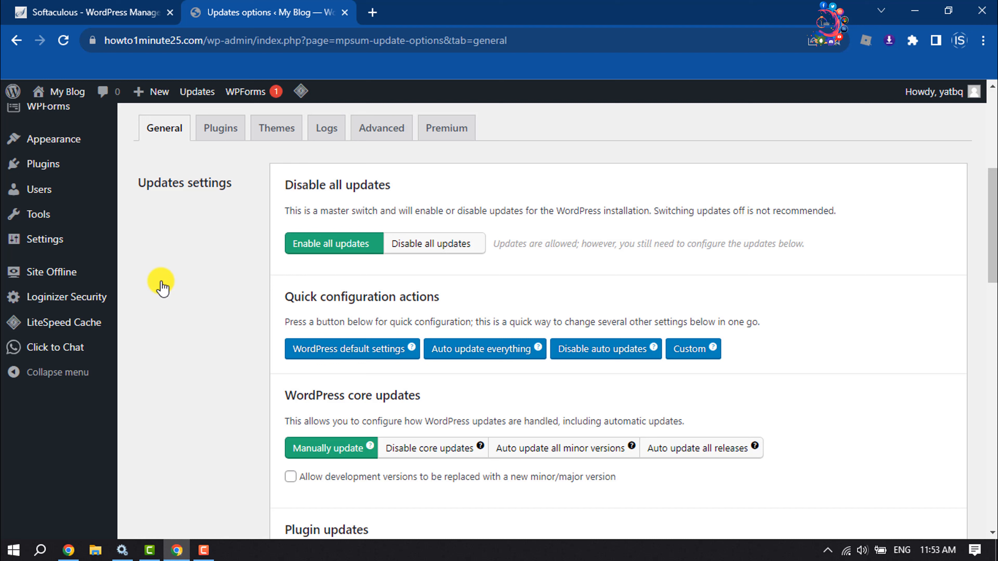
{"action": "mouse_move", "coordinate": [392, 241]}
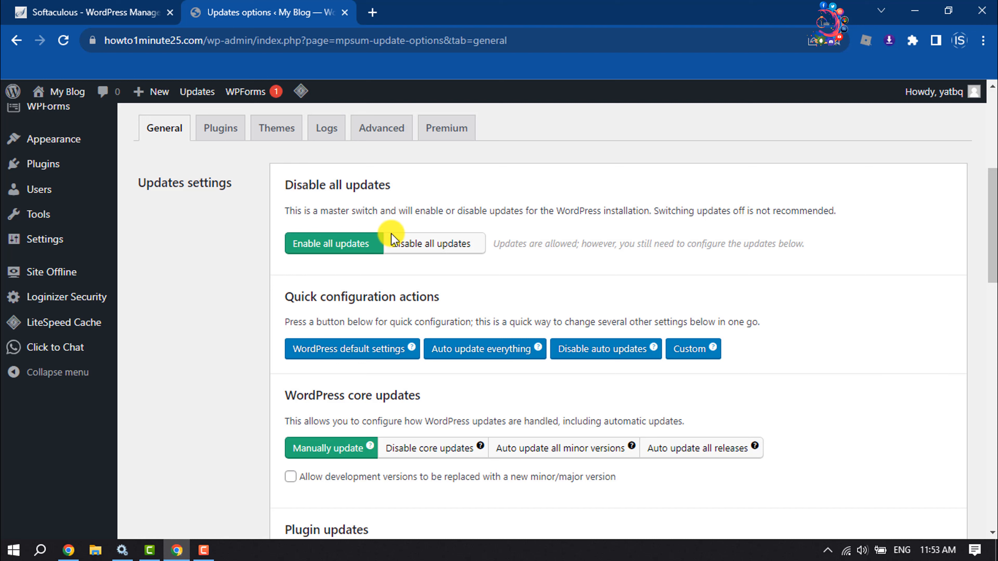
{"action": "mouse_move", "coordinate": [467, 248]}
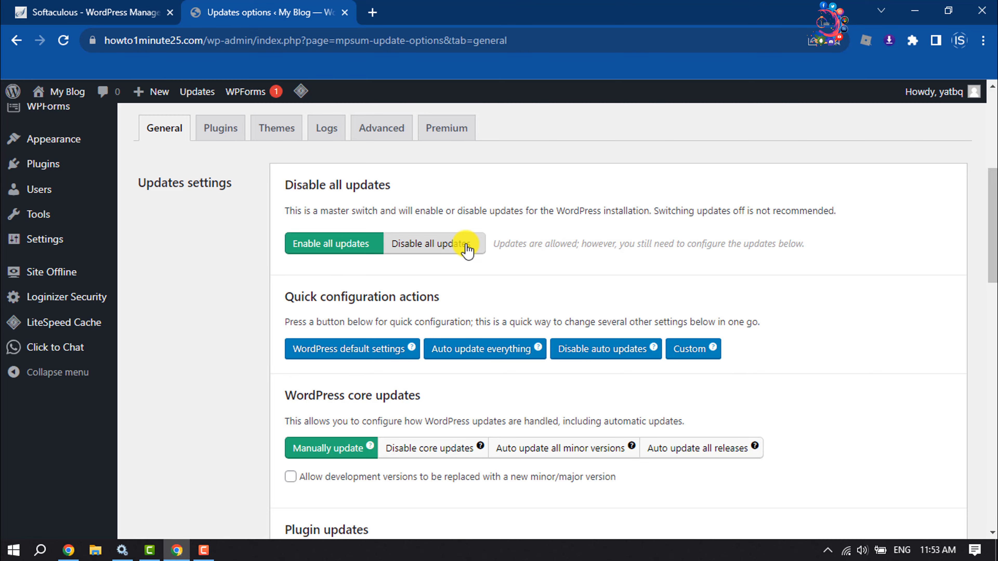
{"action": "scroll", "scroll_direction": "down", "scroll_amount": 3}
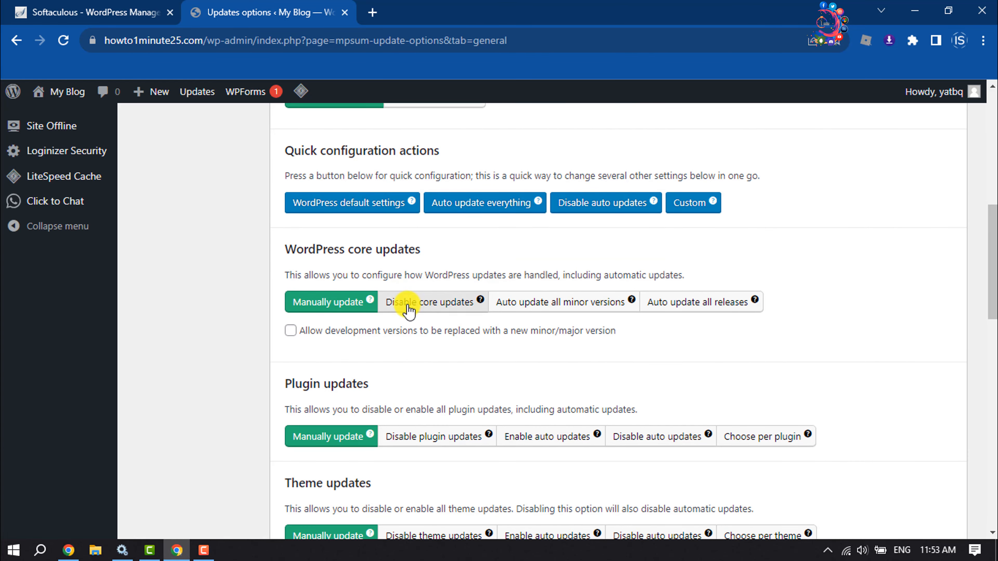
{"action": "mouse_move", "coordinate": [340, 268]}
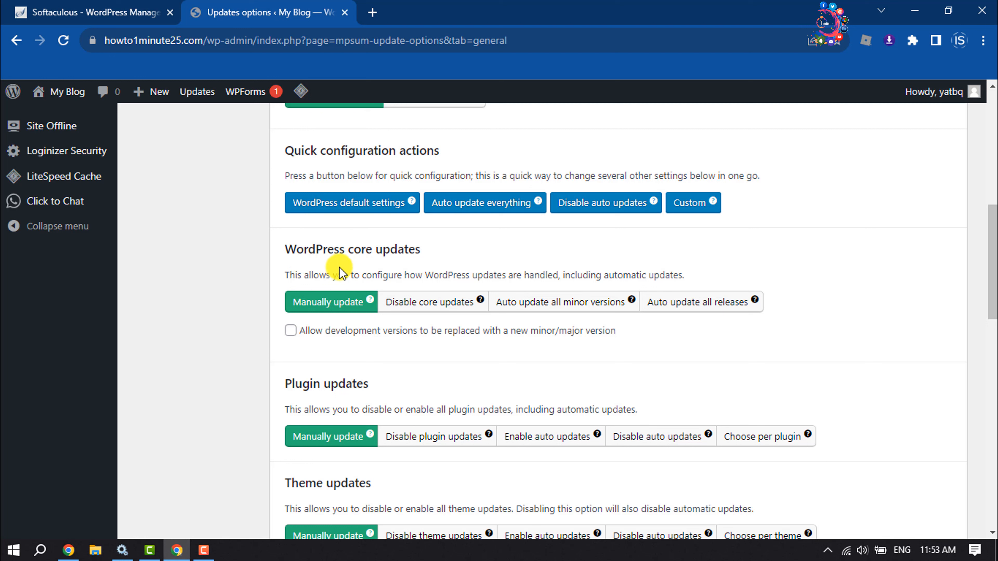
{"action": "mouse_move", "coordinate": [687, 333]}
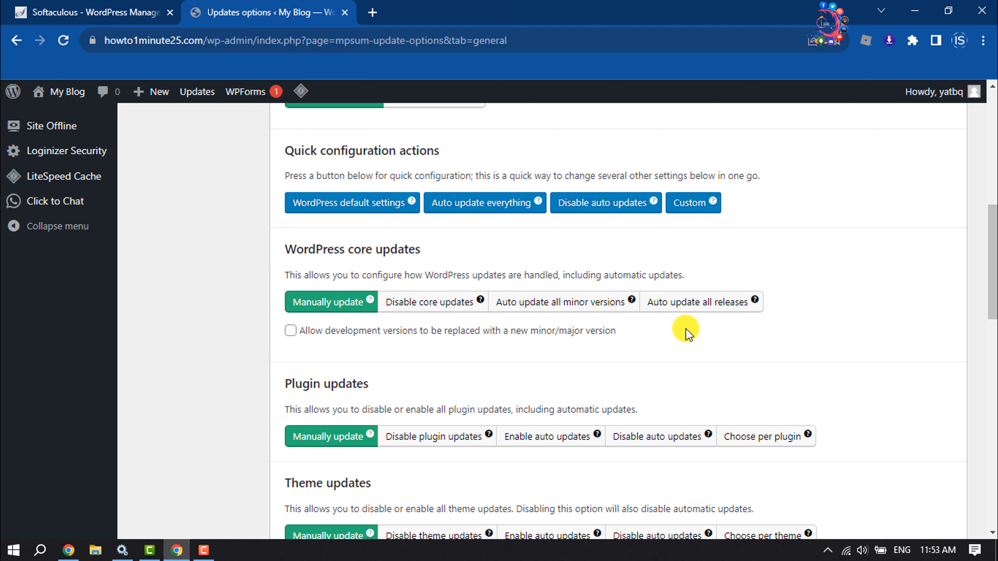
{"action": "mouse_move", "coordinate": [432, 301]}
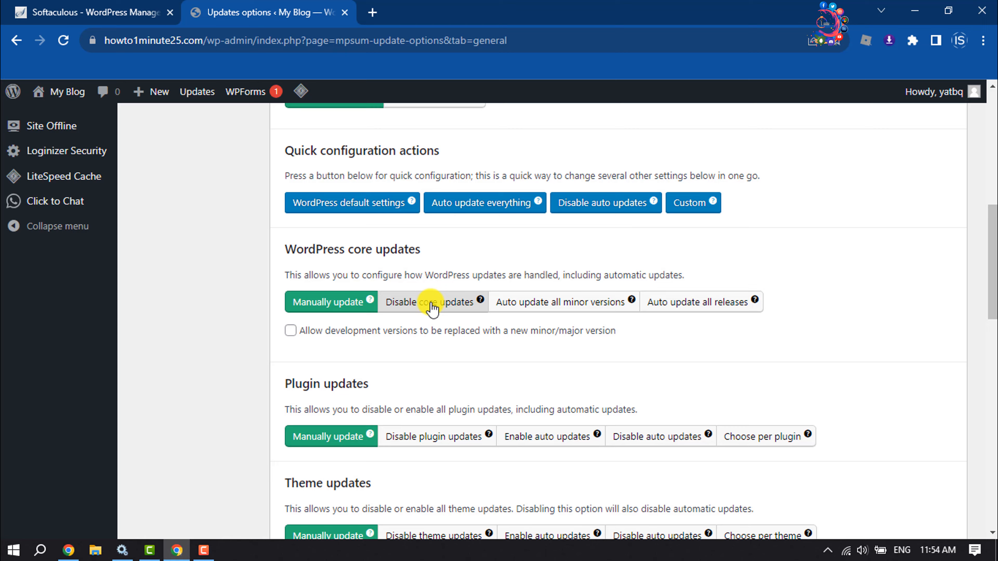
Scroll the General settings down to the Plugin updates section.
{"action": "scroll", "scroll_direction": "down", "scroll_amount": 3}
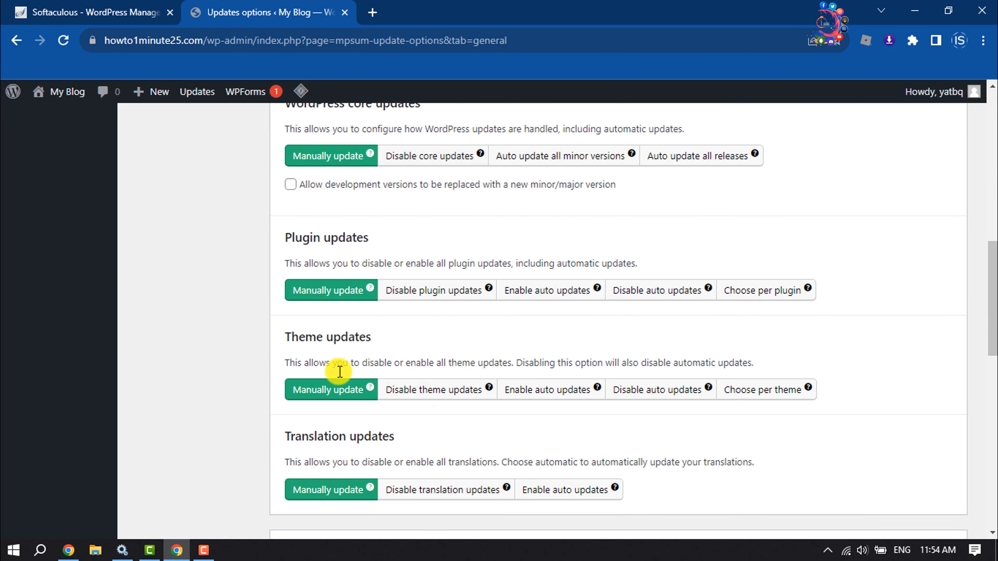
{"action": "mouse_move", "coordinate": [297, 337]}
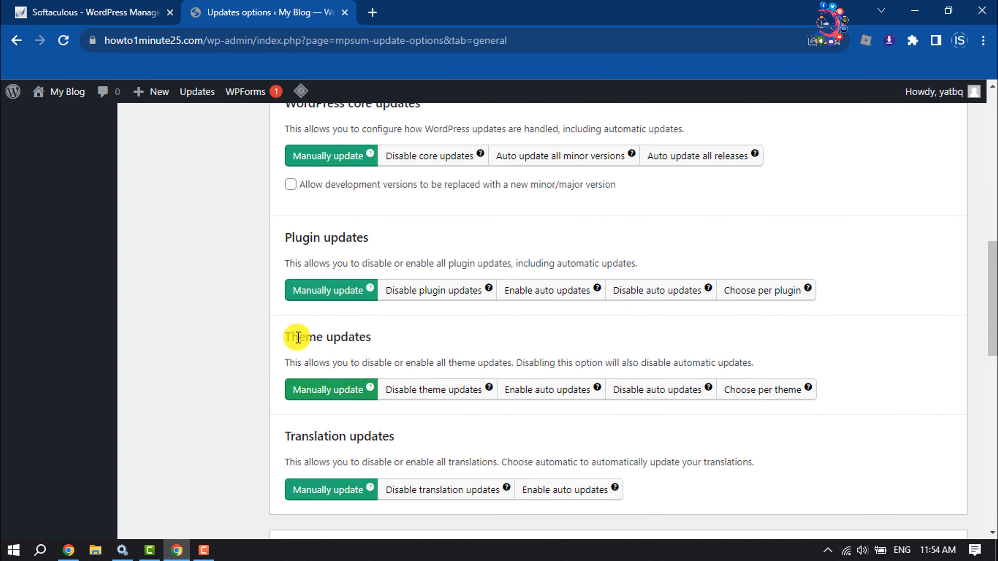
{"action": "mouse_move", "coordinate": [426, 390]}
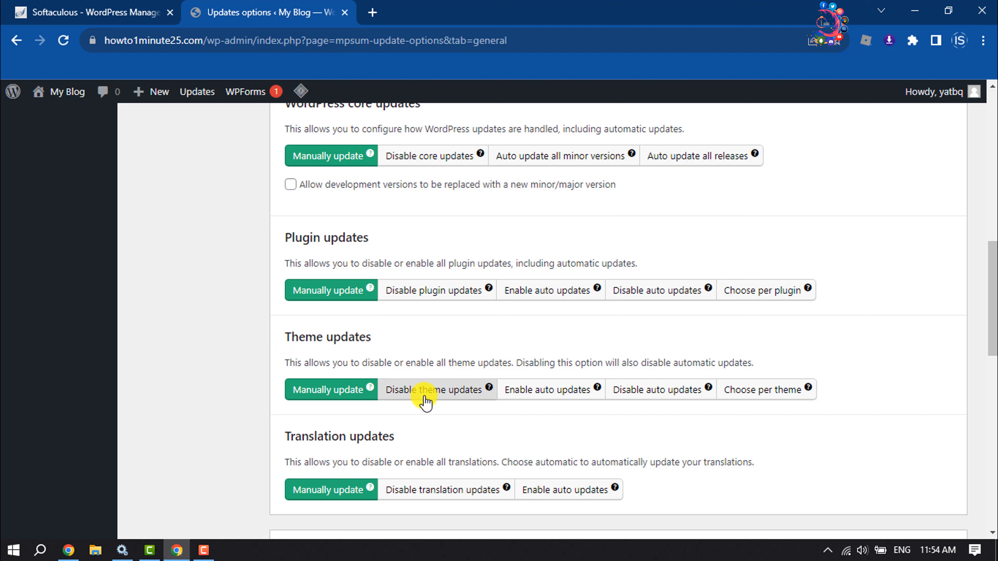
{"action": "mouse_move", "coordinate": [442, 401]}
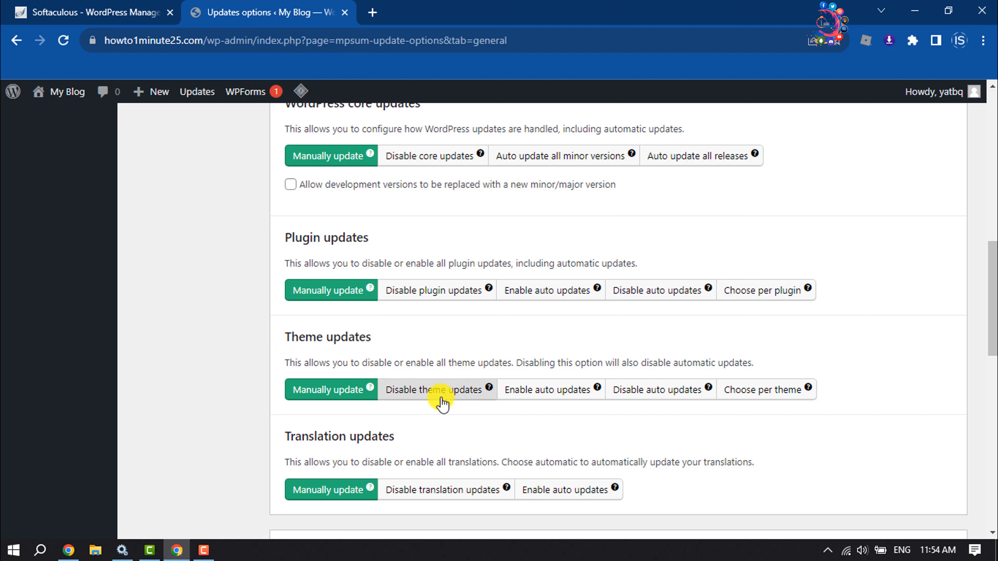
{"action": "mouse_move", "coordinate": [313, 318]}
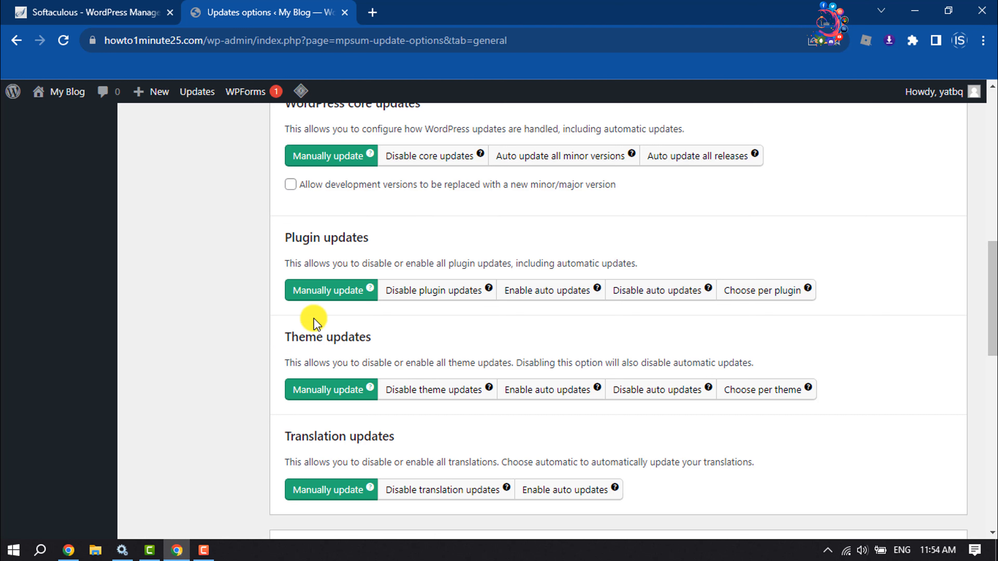
{"action": "mouse_move", "coordinate": [298, 243]}
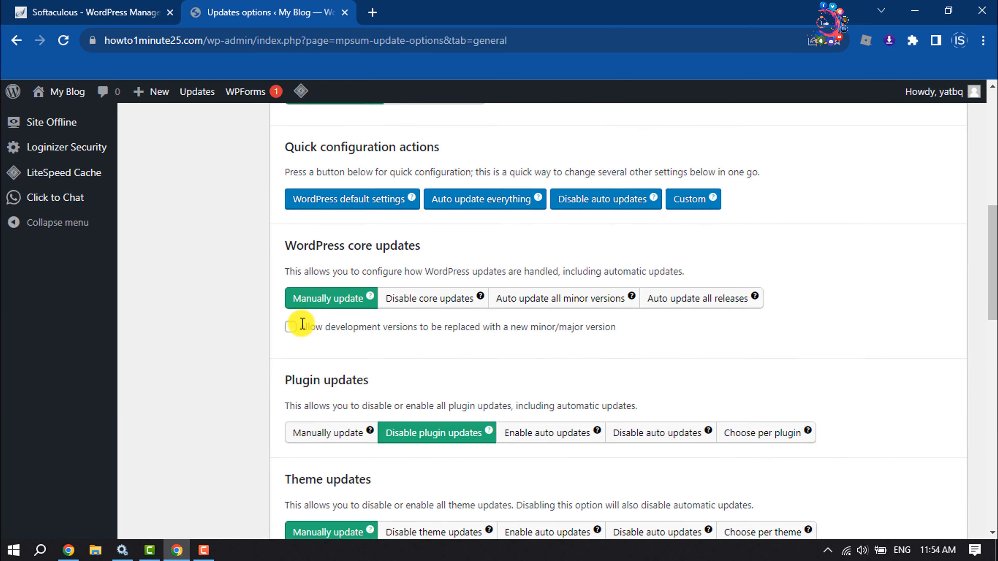
{"action": "scroll", "scroll_direction": "down", "scroll_amount": 3}
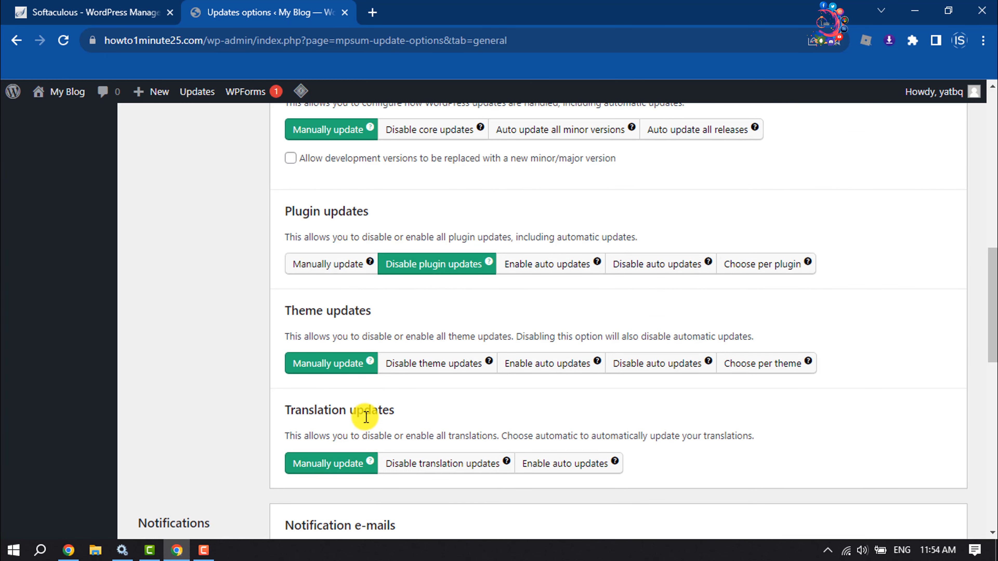